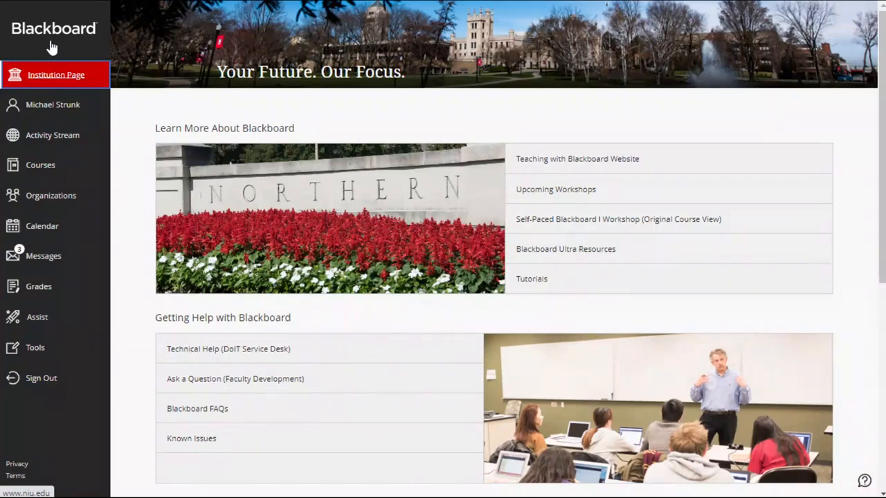
mouse_move(38, 332)
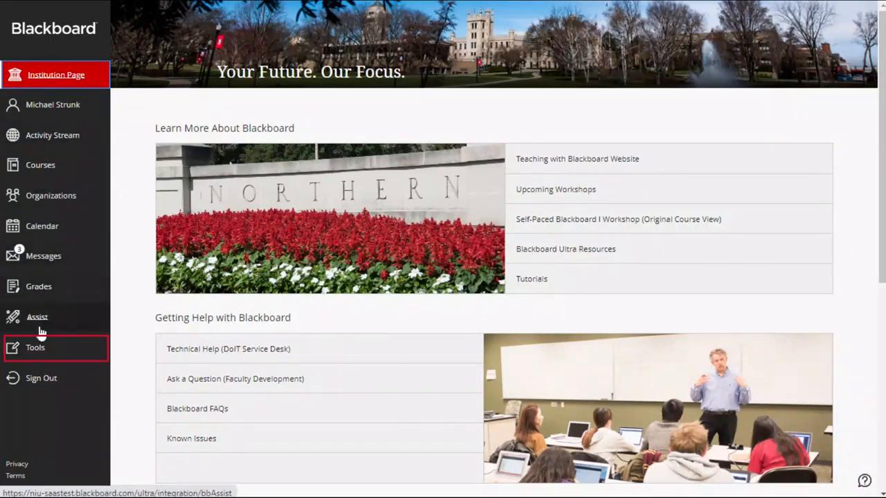
Step: Reach Blackboard Faculty Tools through the Tools list in the left navigation
left_click(36, 347)
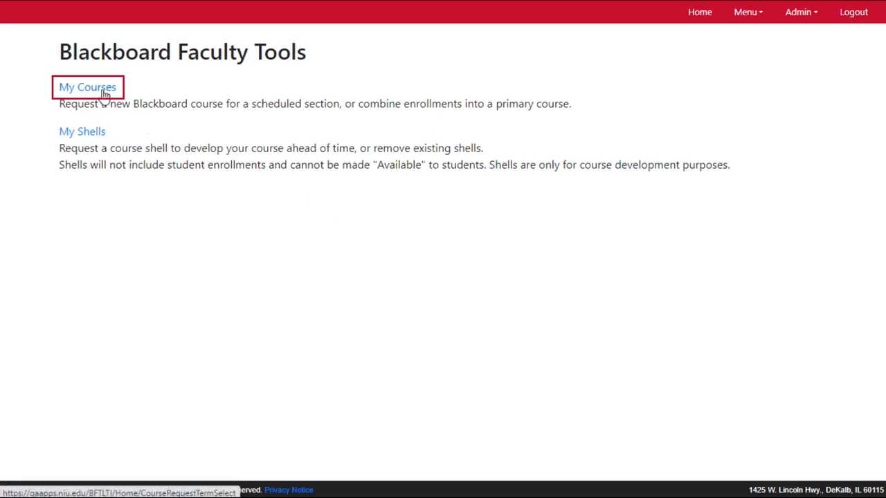
Step: Start a course request from My Courses with Spring 2024 chosen as the semester
left_click(87, 86)
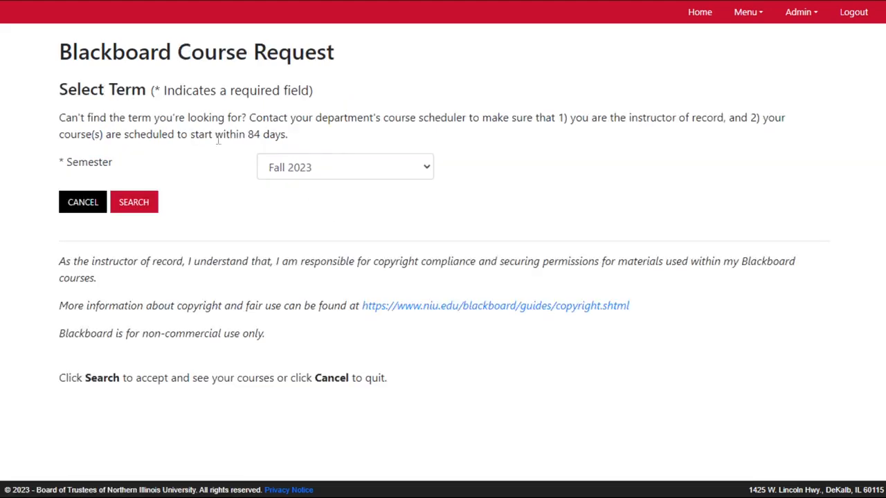
left_click(344, 166)
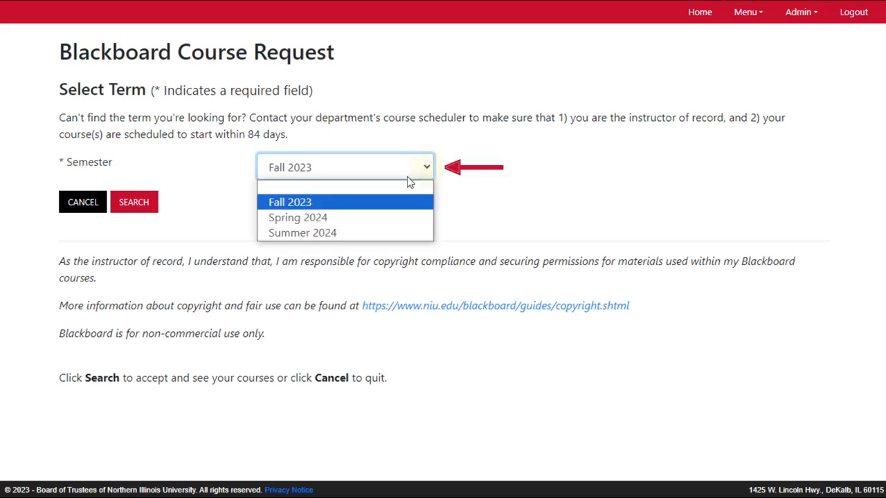
left_click(298, 217)
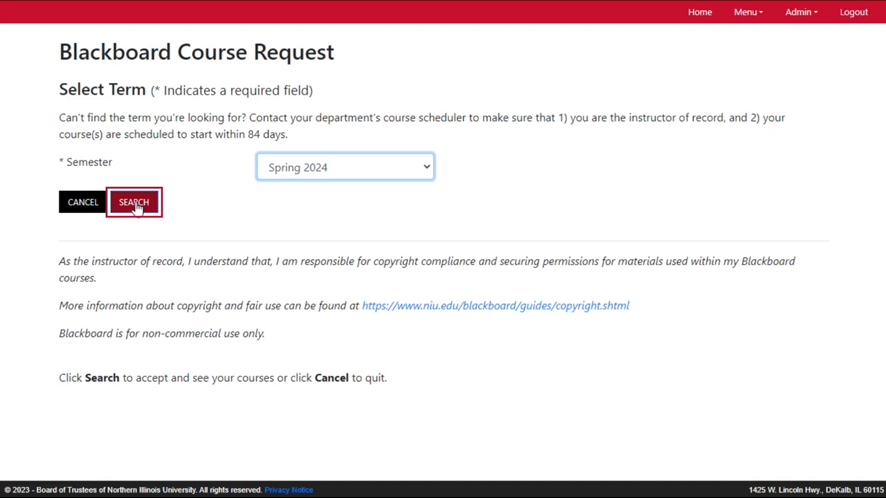
Step: Search the Spring 2024 courses, check three new courses and request them as single sections
left_click(133, 202)
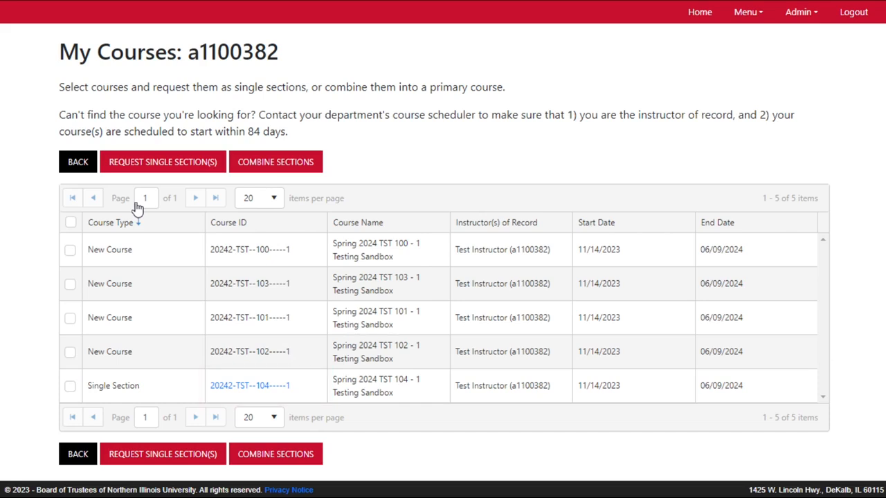
left_click(70, 249)
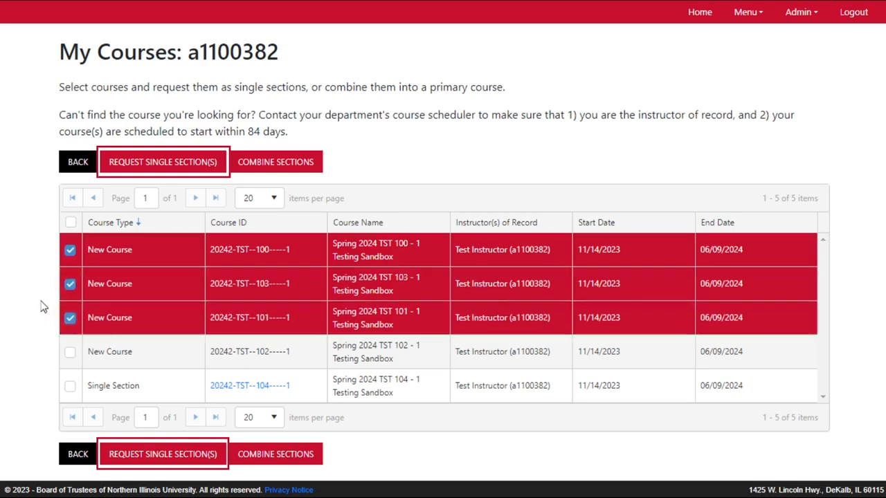
left_click(163, 454)
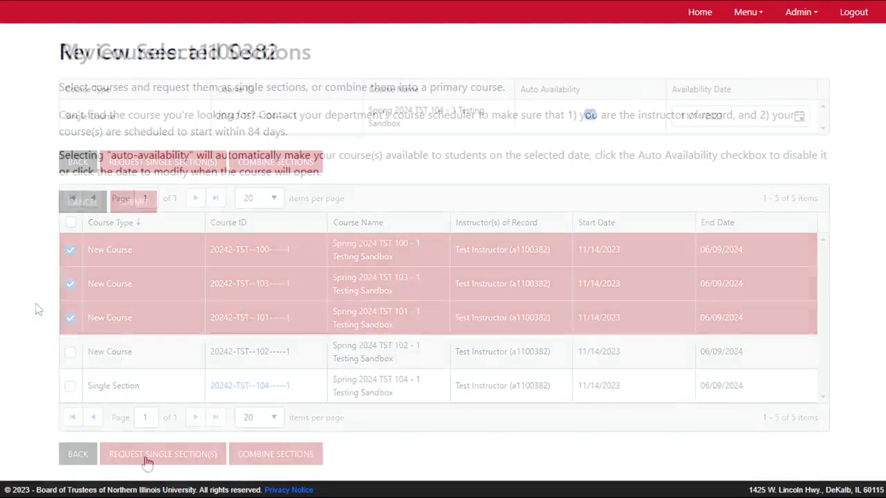
Step: Submit the TST 104 single-section request and return to the course list with TST 100 and TST 103 checked
left_click(164, 454)
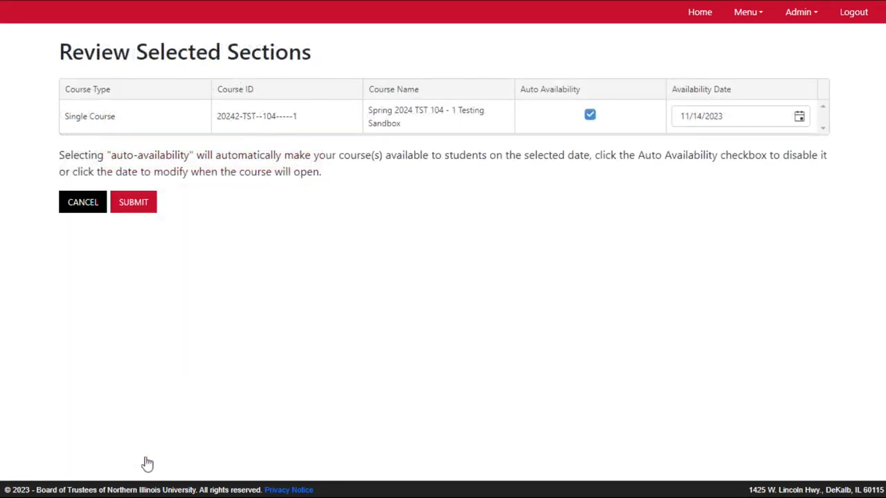
left_click(736, 117)
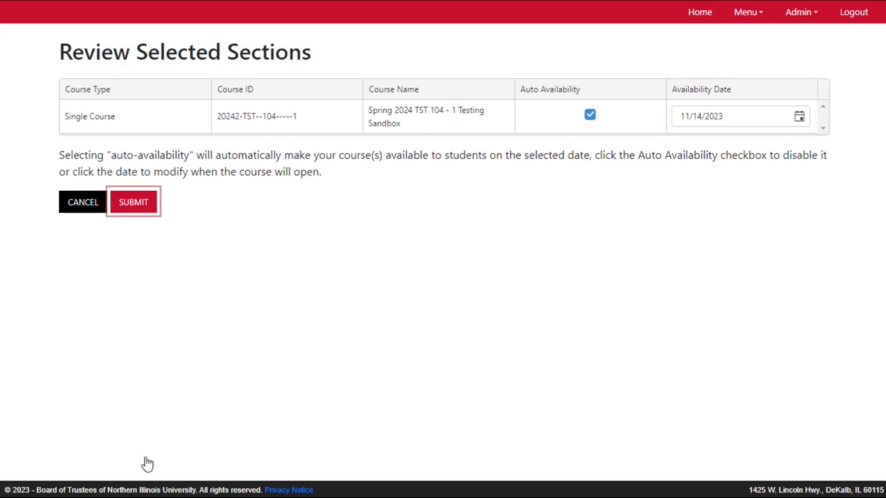
mouse_move(148, 463)
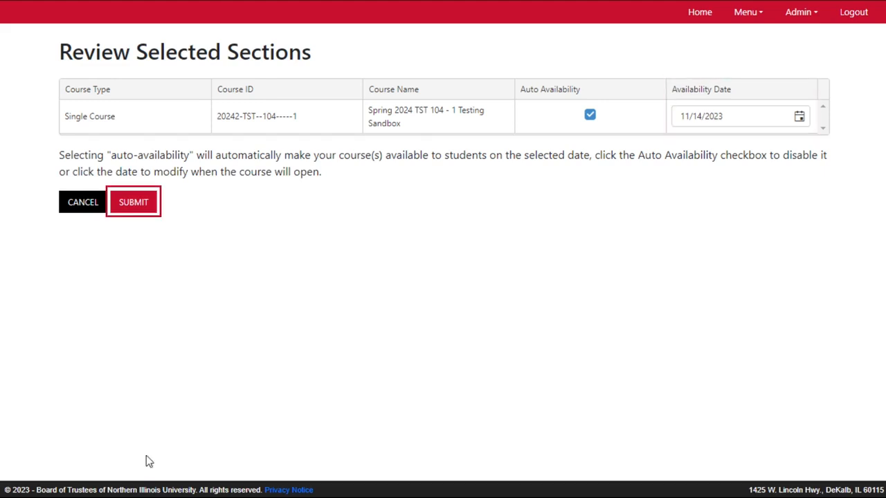
left_click(133, 202)
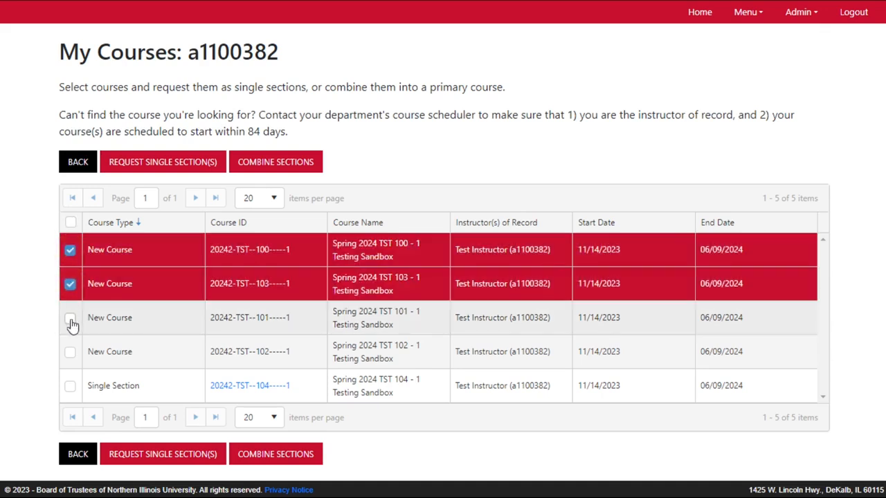
Step: Add TST 101 to the checked courses and combine the three sections
left_click(69, 317)
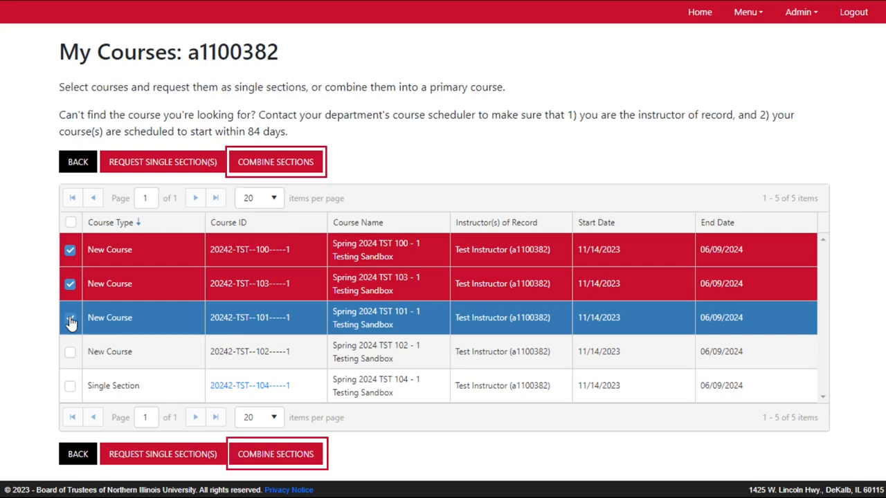
left_click(275, 162)
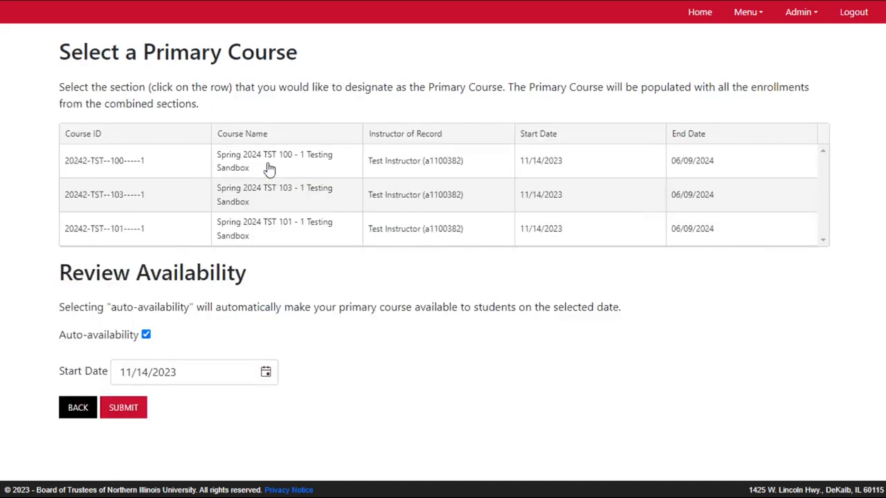
Step: Designate TST 100 as the primary course and submit the combined request for processing
left_click(270, 161)
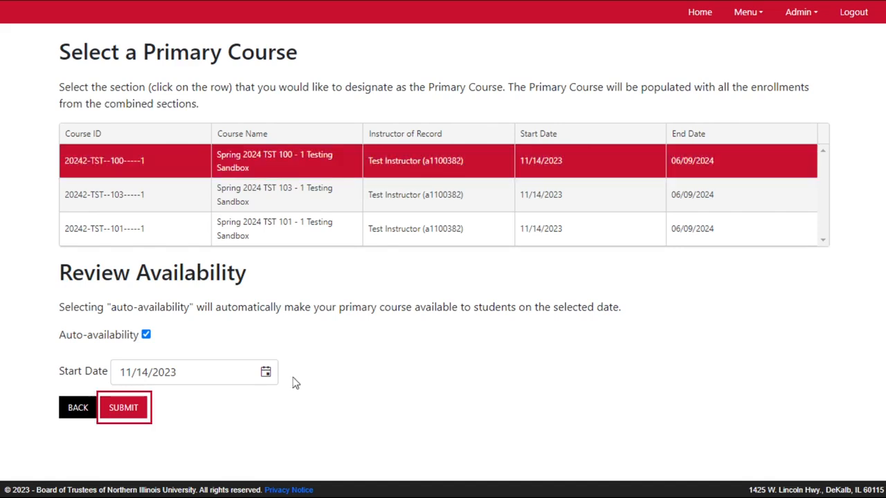
left_click(123, 407)
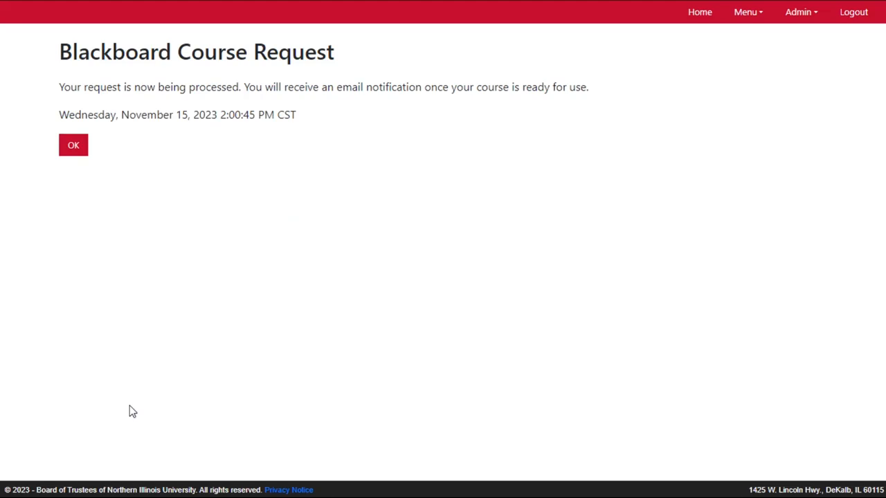